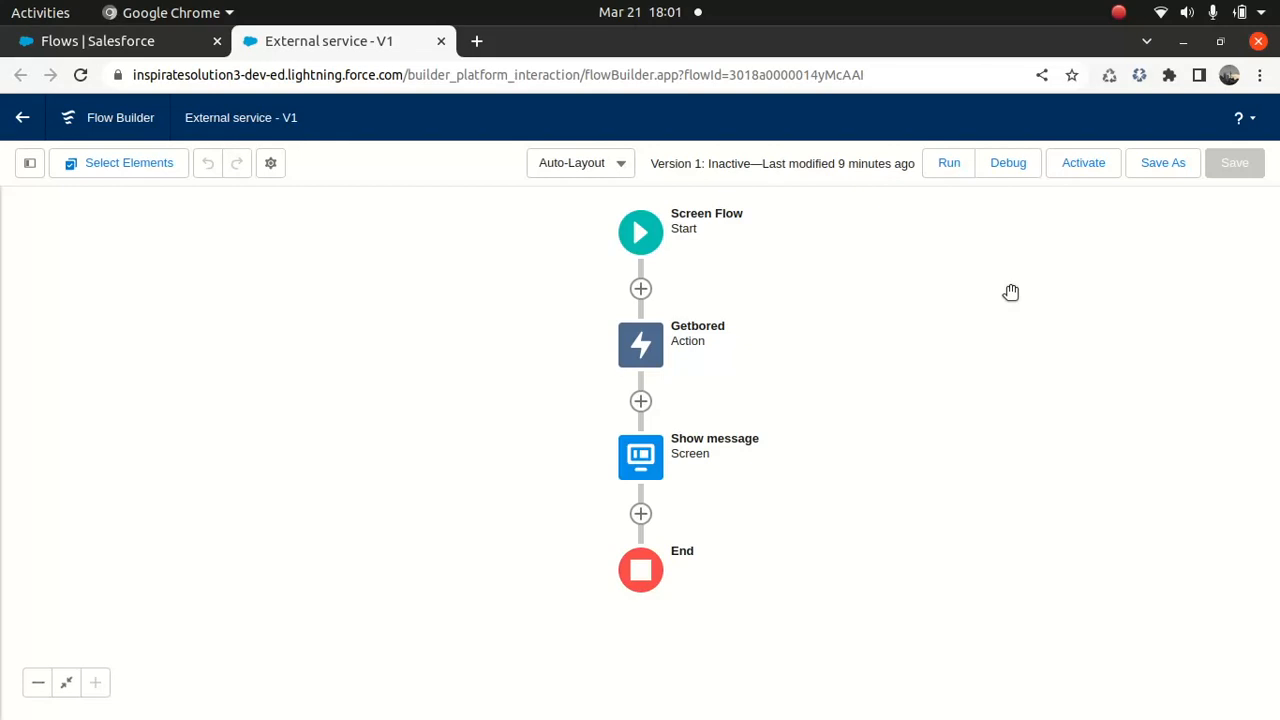
pyautogui.moveTo(908, 276)
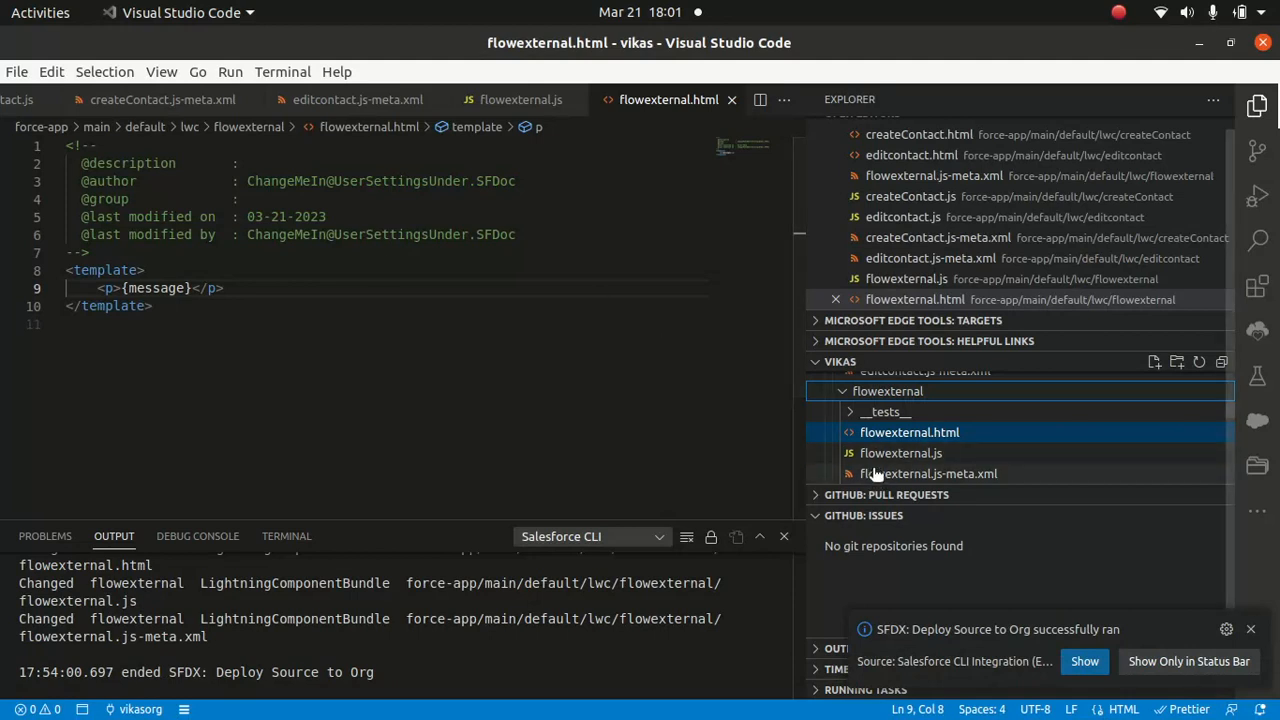
# Step: View flowexternal.js-meta.xml with its lightning__FlowScreen target and string message property
pyautogui.click(928, 472)
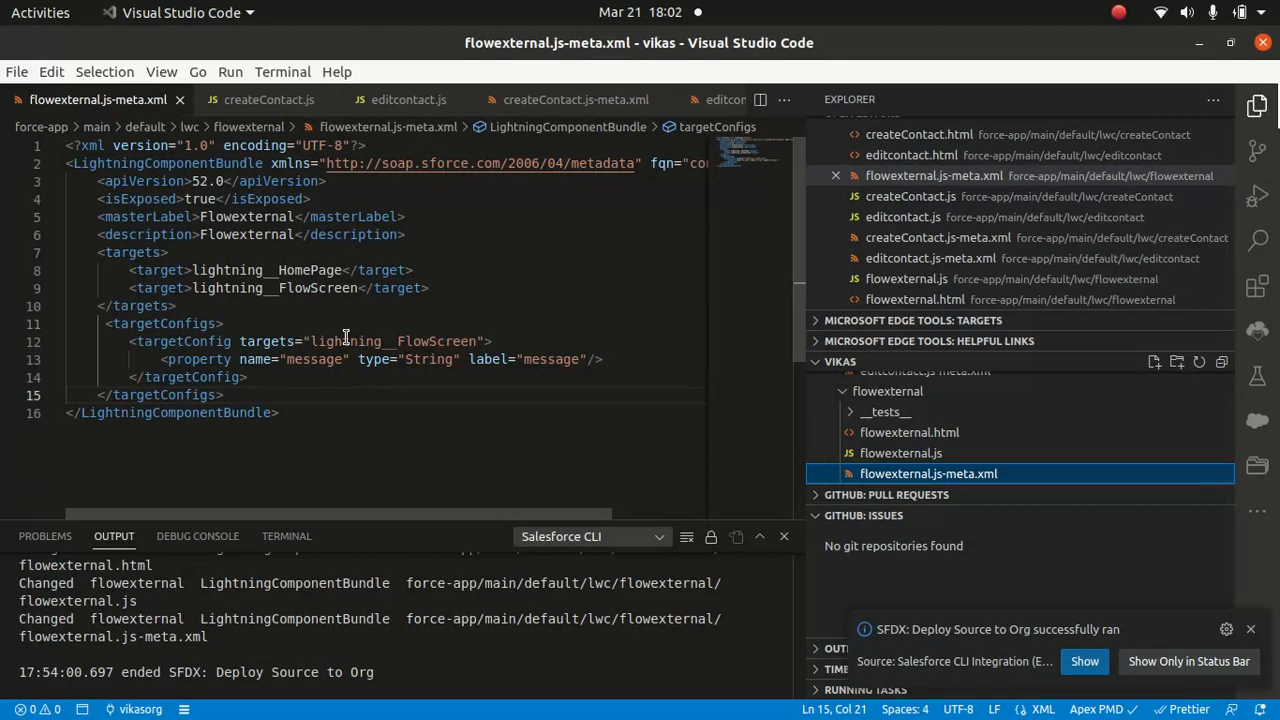
pyautogui.moveTo(438, 292)
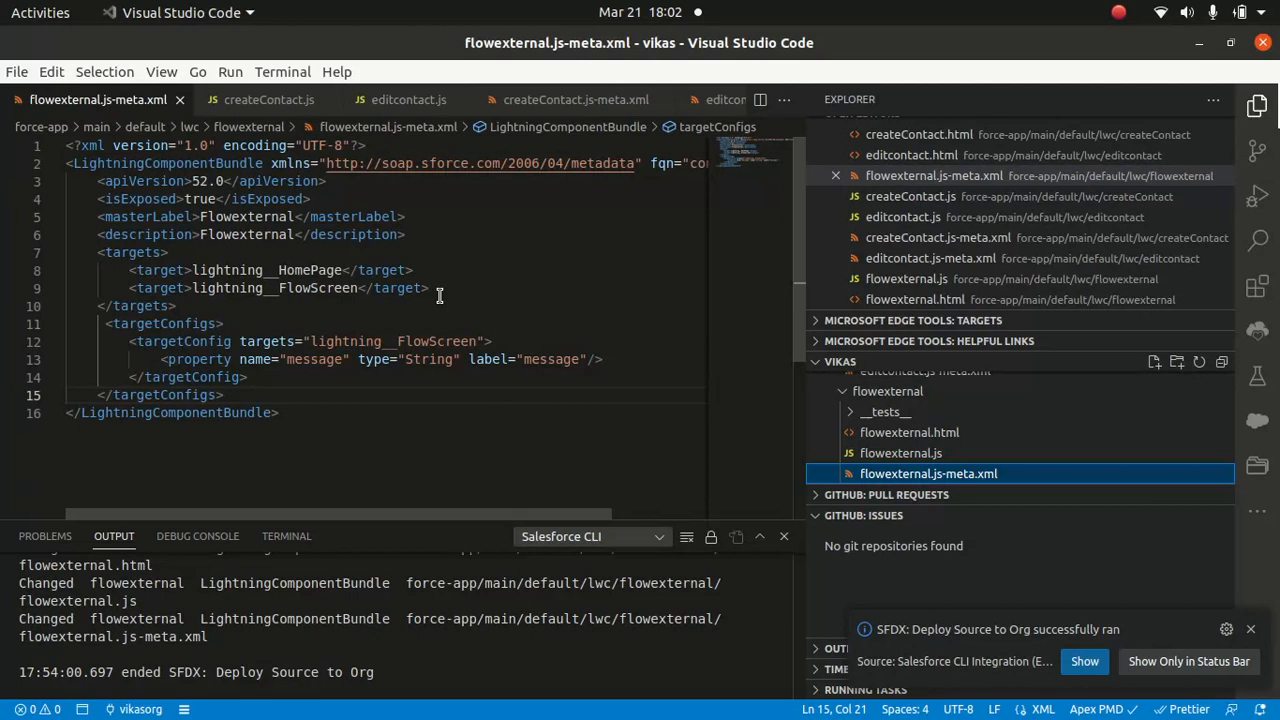
pyautogui.moveTo(776, 688)
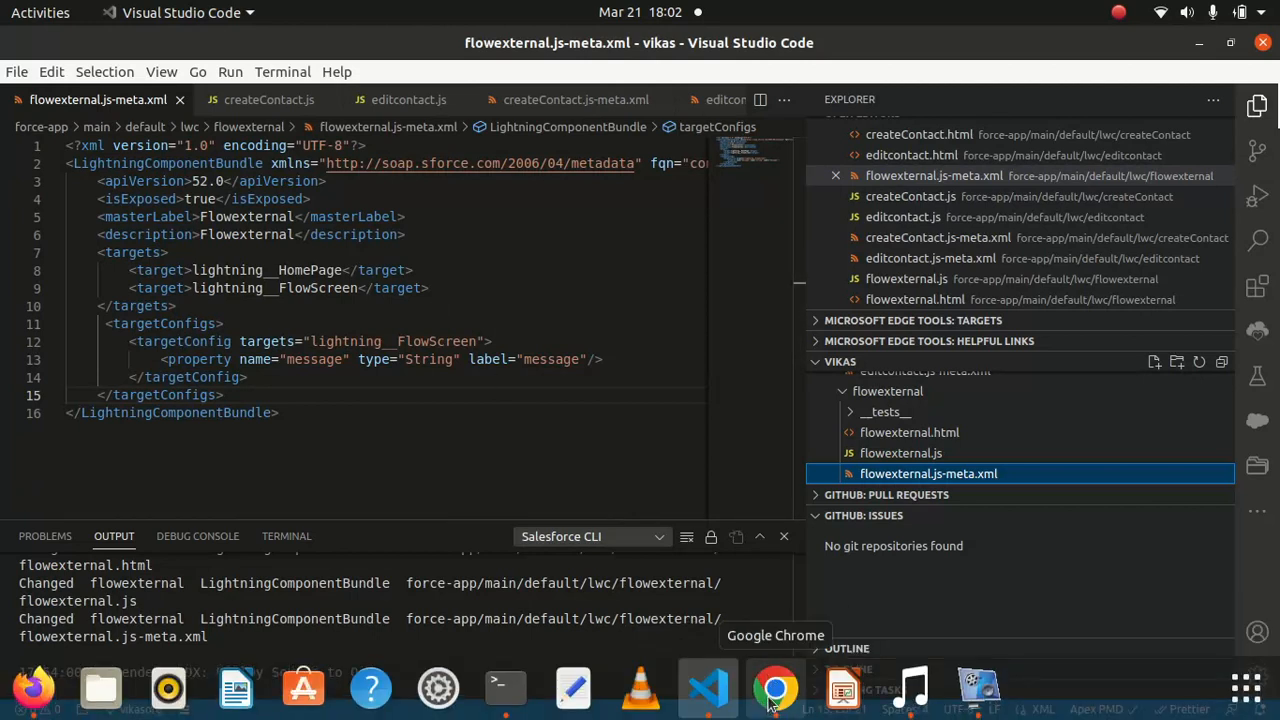
# Step: Confirm Show message feeds Flowexternal {!Getbored.200.activity}, then launch a Debug run
pyautogui.click(776, 688)
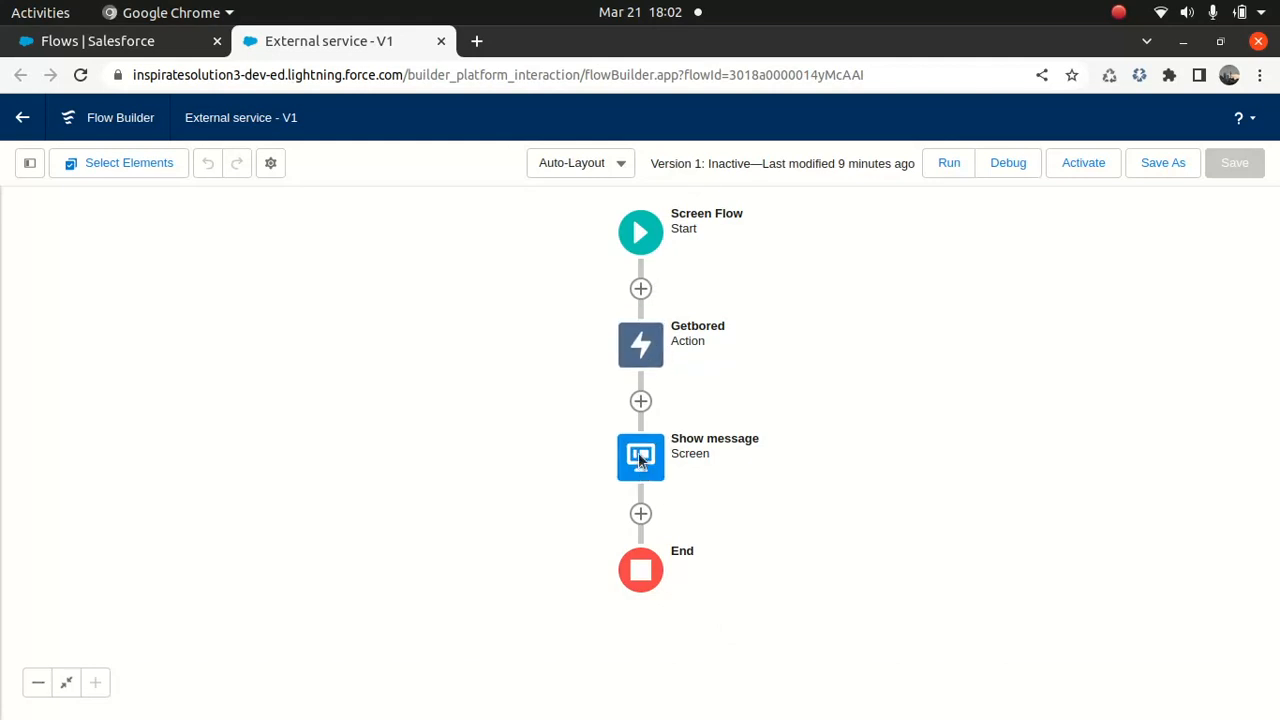
pyautogui.doubleClick(640, 456)
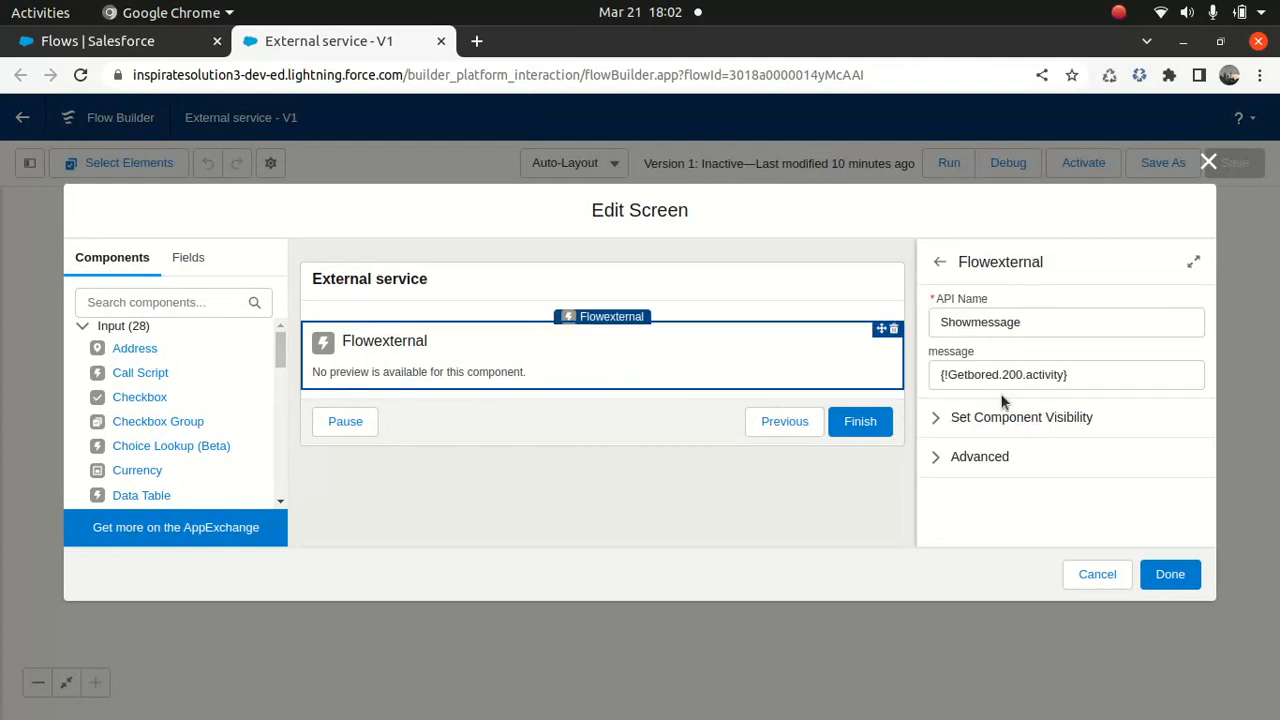
pyautogui.moveTo(476, 384)
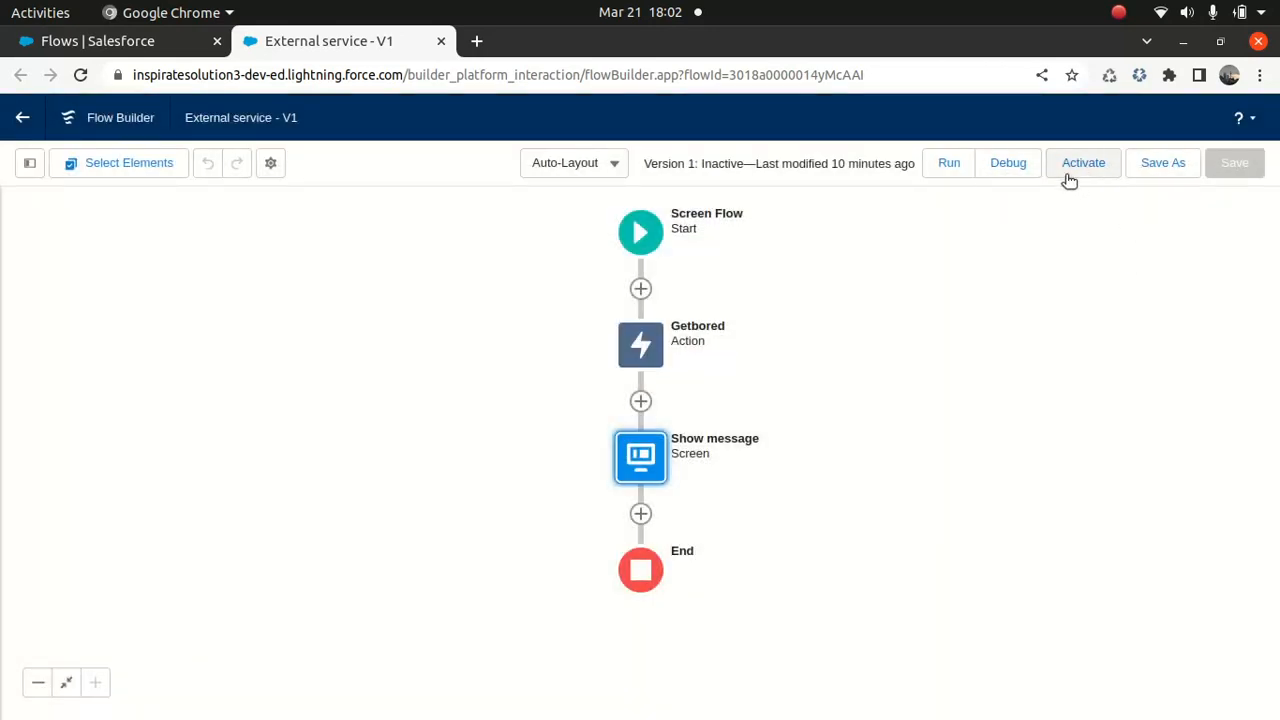
pyautogui.click(1008, 162)
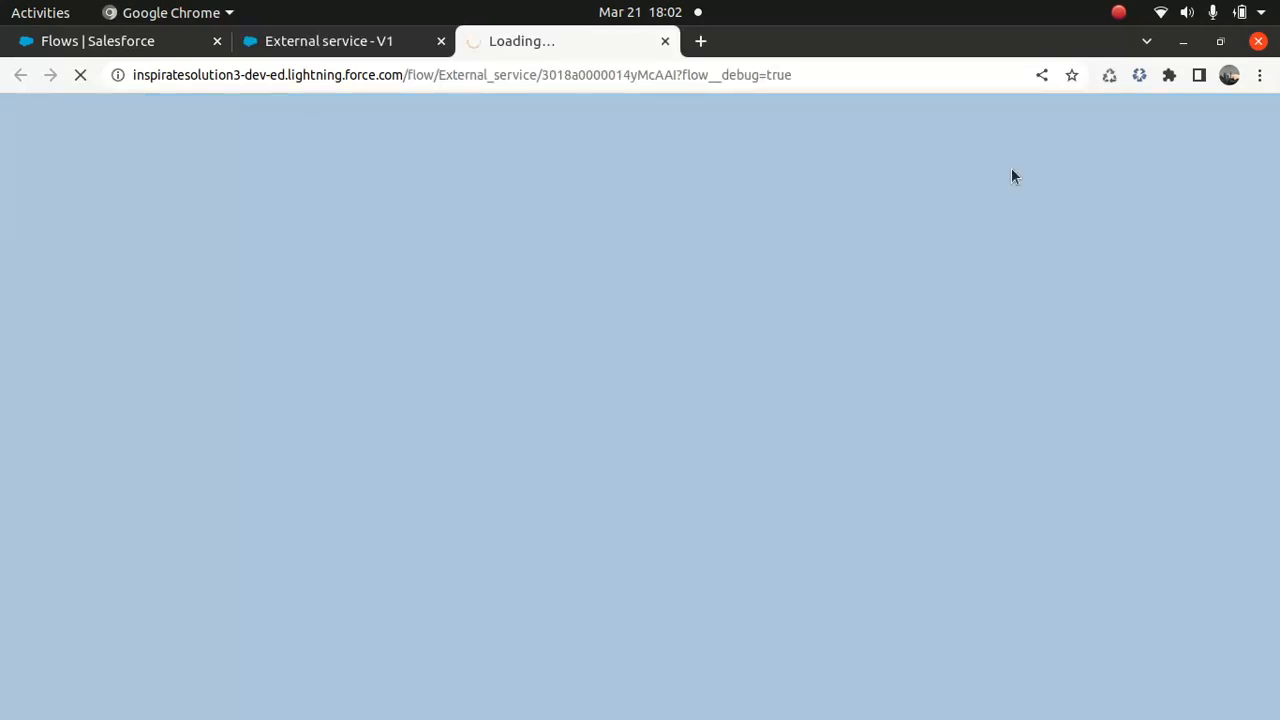